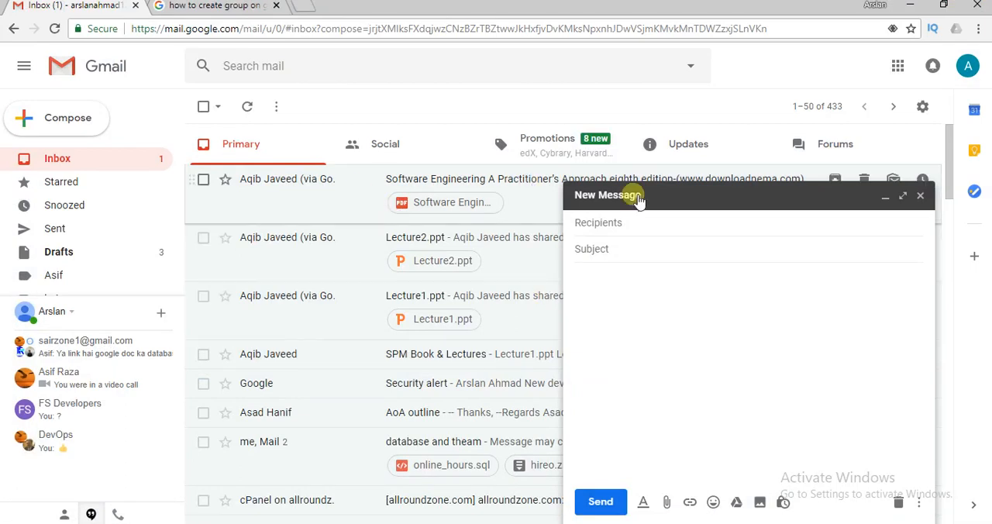
Discard the empty new message draft, returning to the inbox
left_click(921, 198)
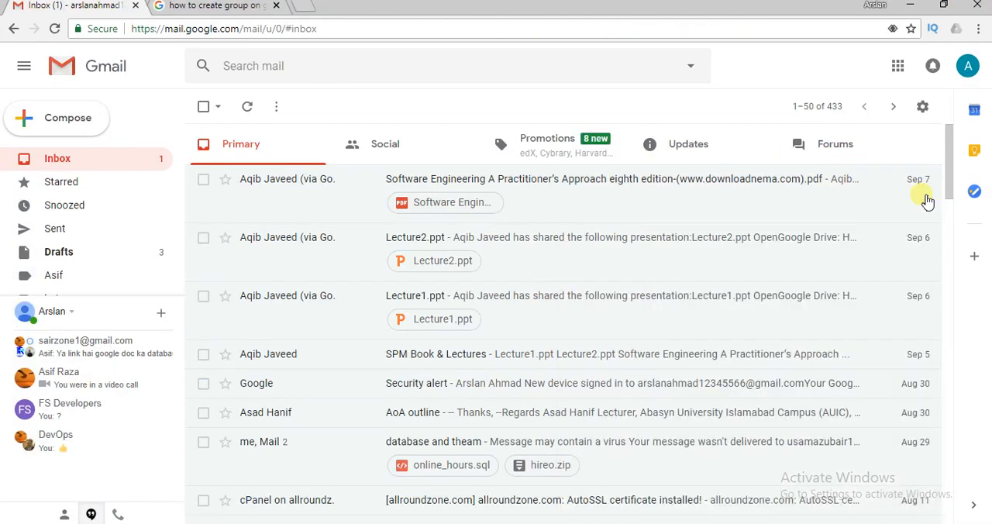
mouse_move(564, 90)
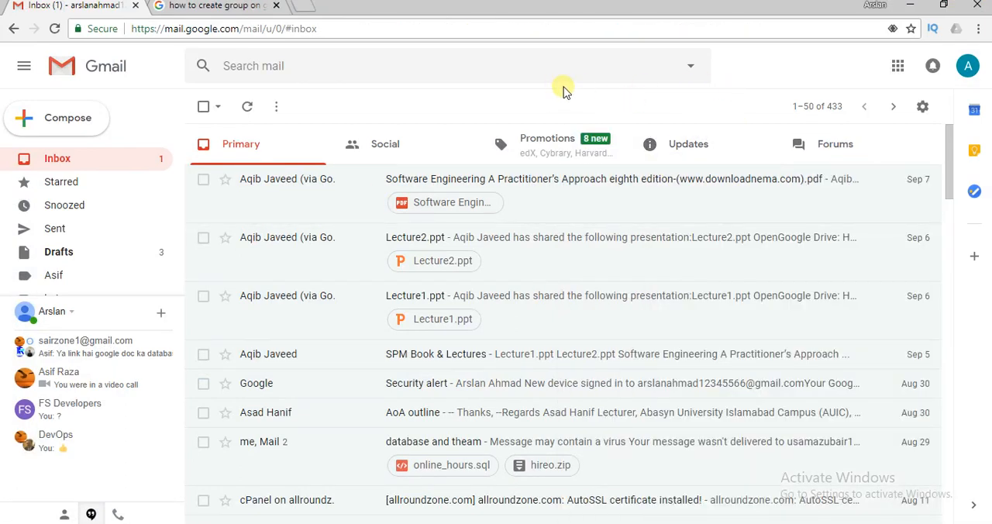
mouse_move(850, 70)
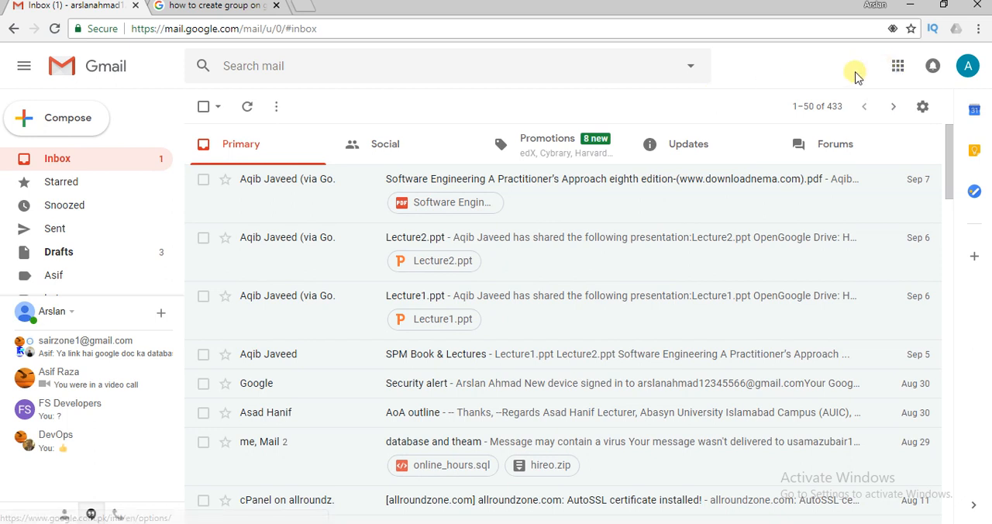
mouse_move(860, 90)
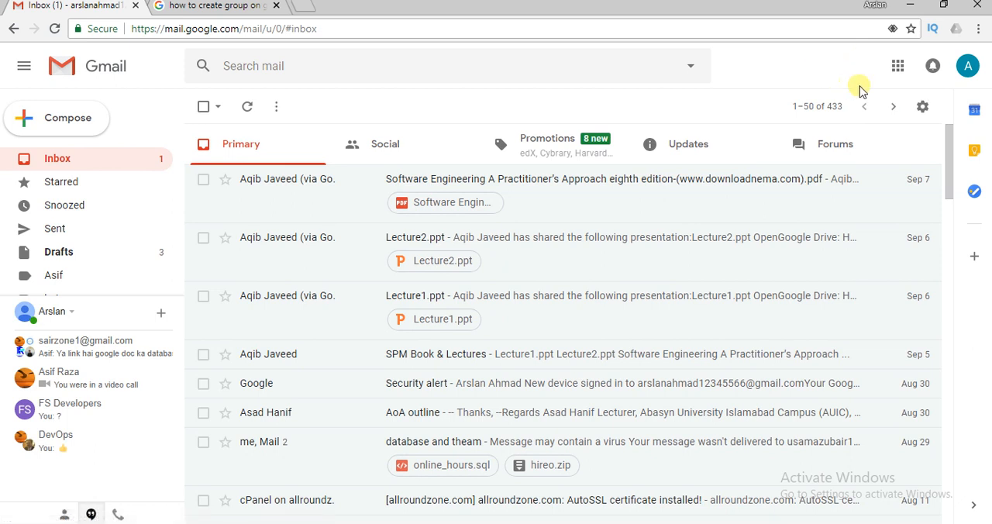
Launch Google Contacts from the Google apps panel in a new tab
left_click(895, 65)
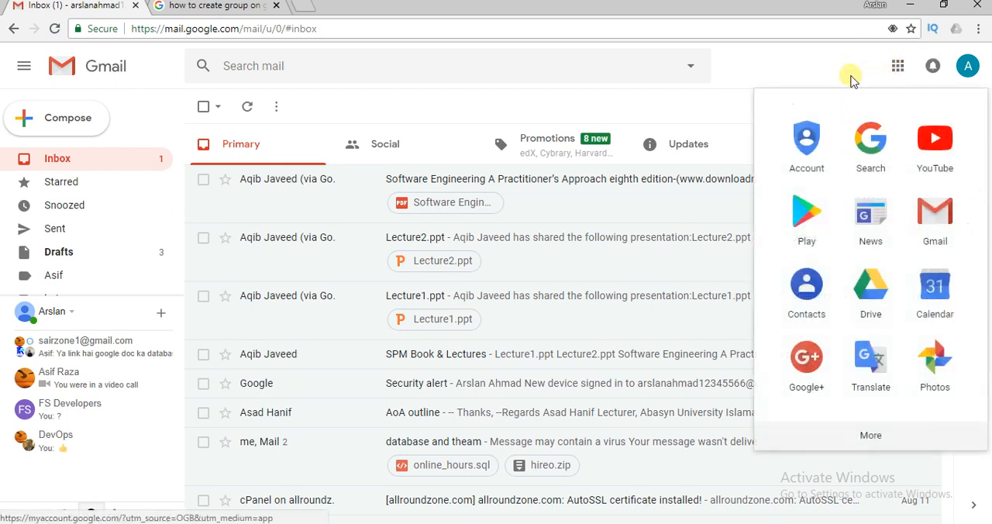
scroll("down", 3)
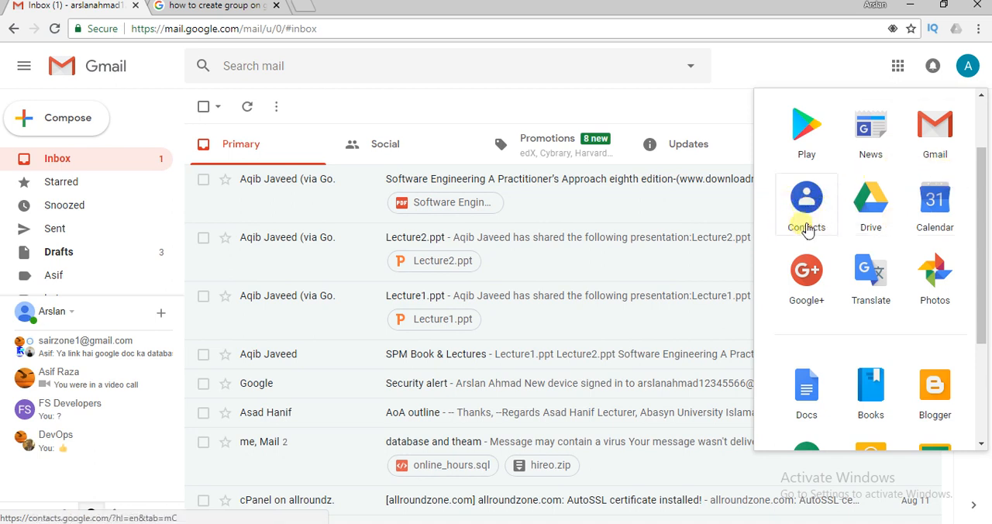
left_click(806, 200)
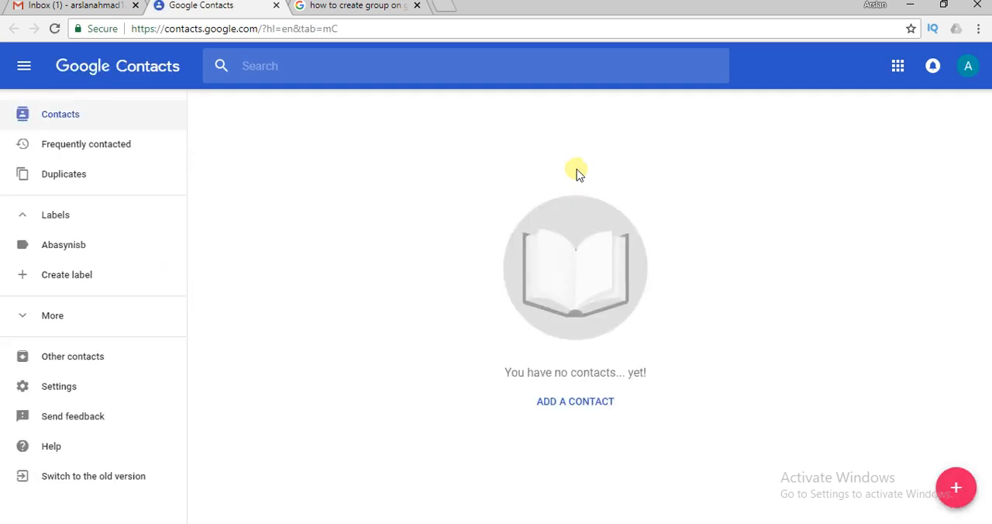
mouse_move(433, 233)
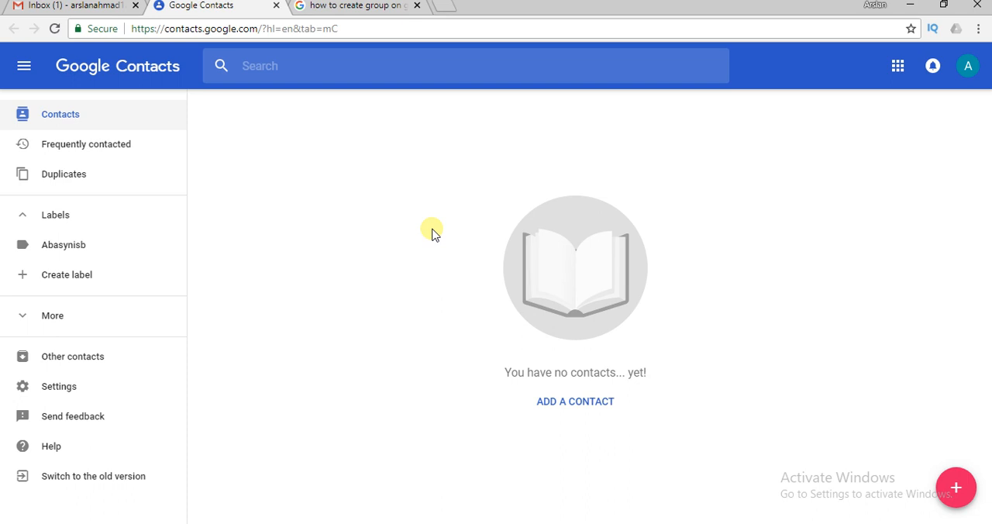
mouse_move(573, 400)
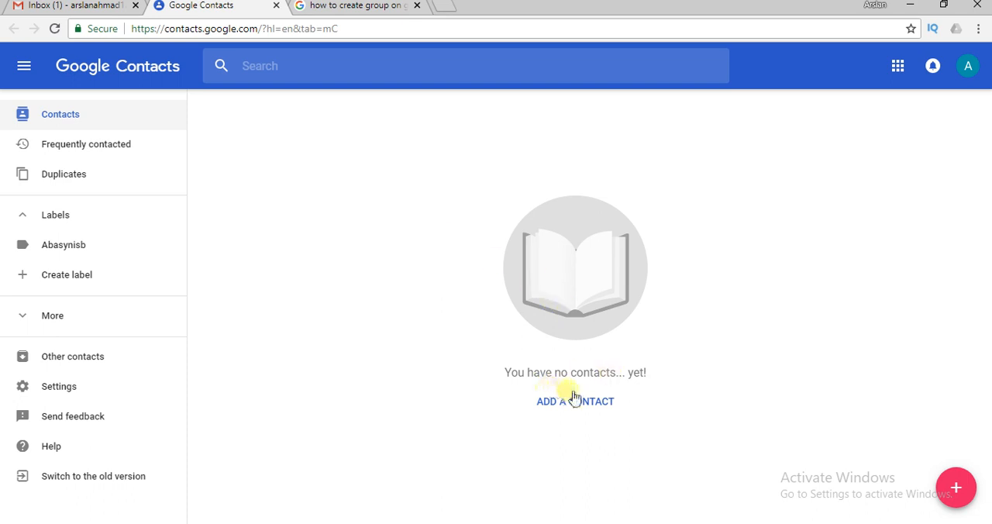
left_click(573, 401)
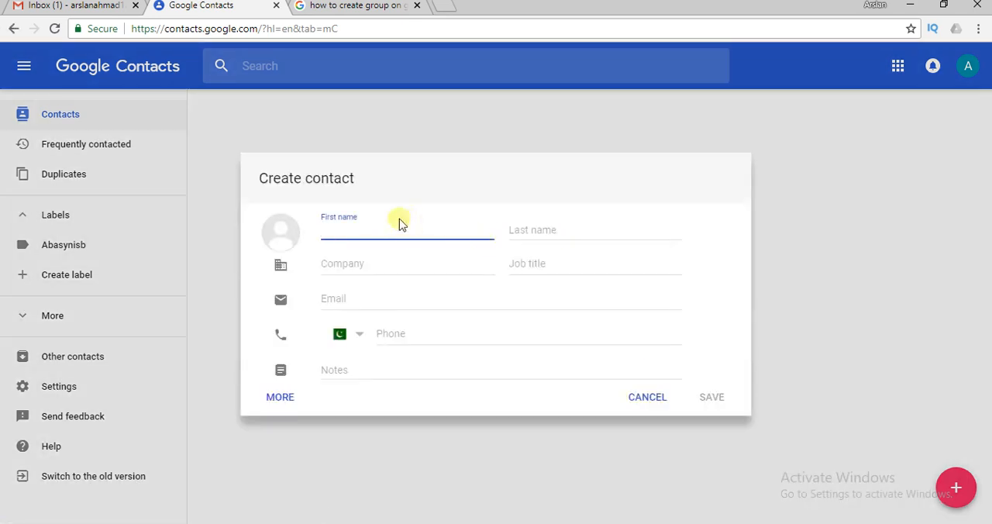
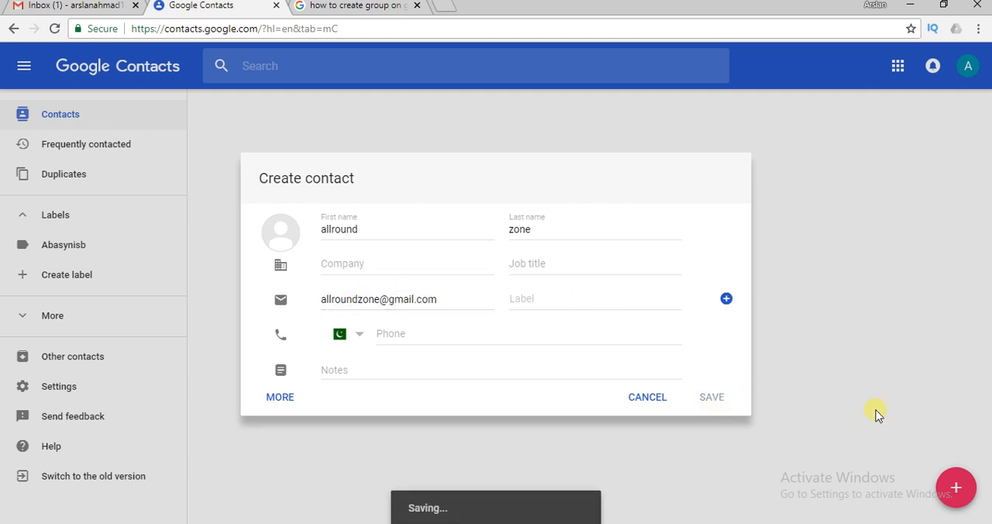
left_click(711, 396)
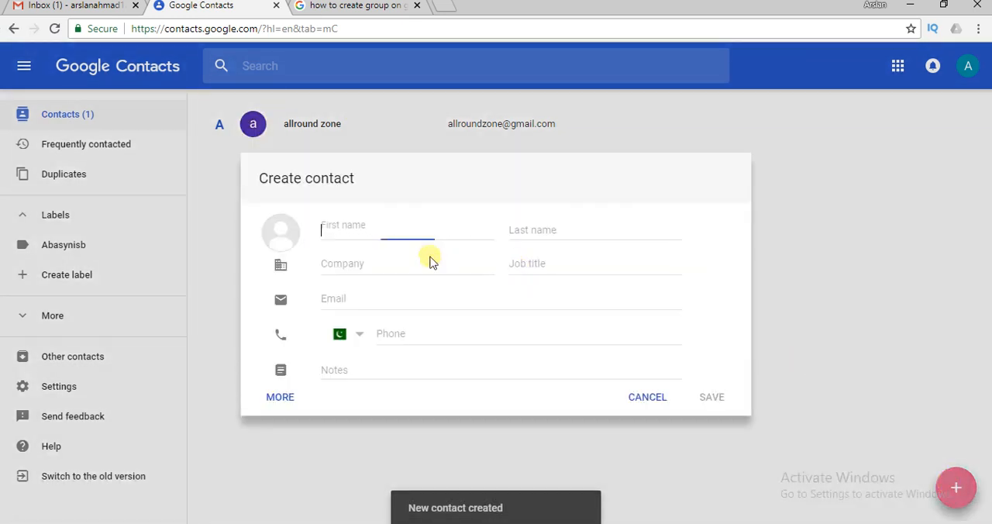
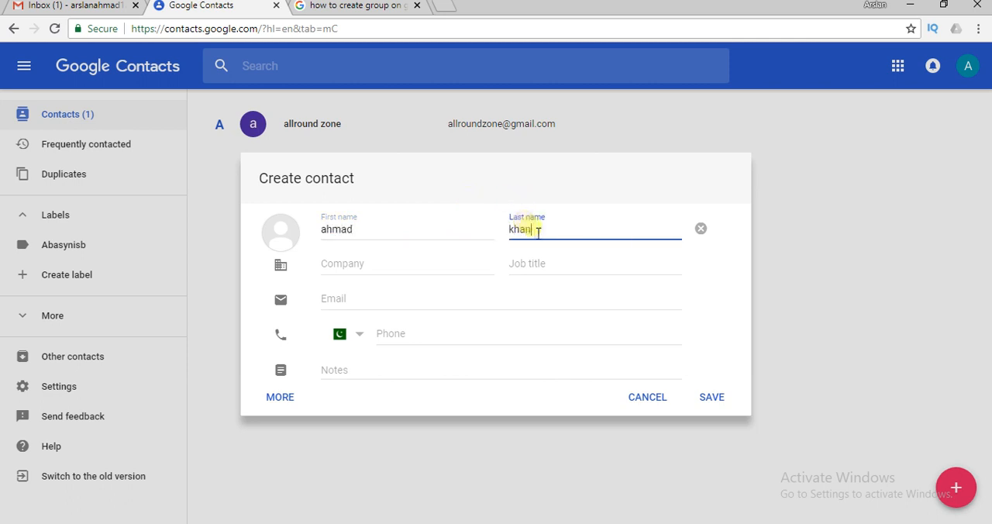
left_click(338, 298)
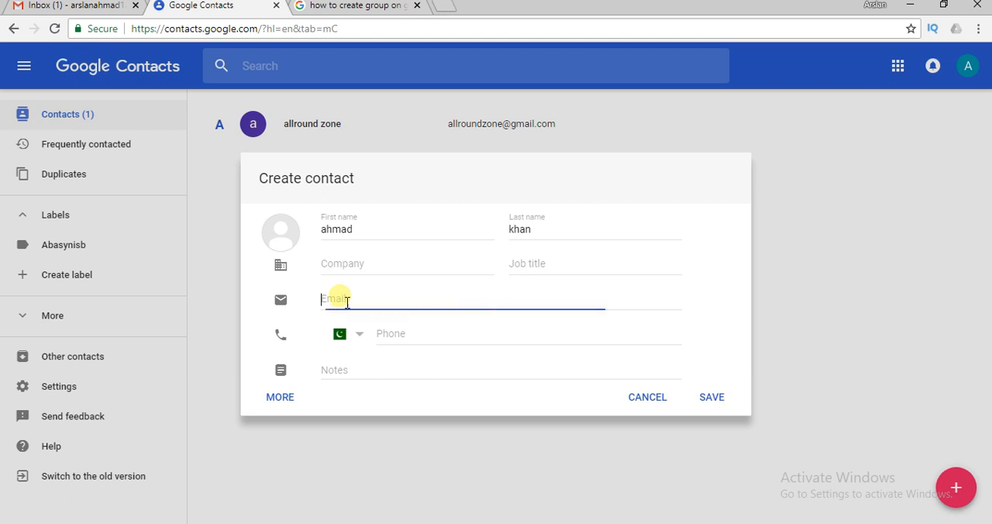
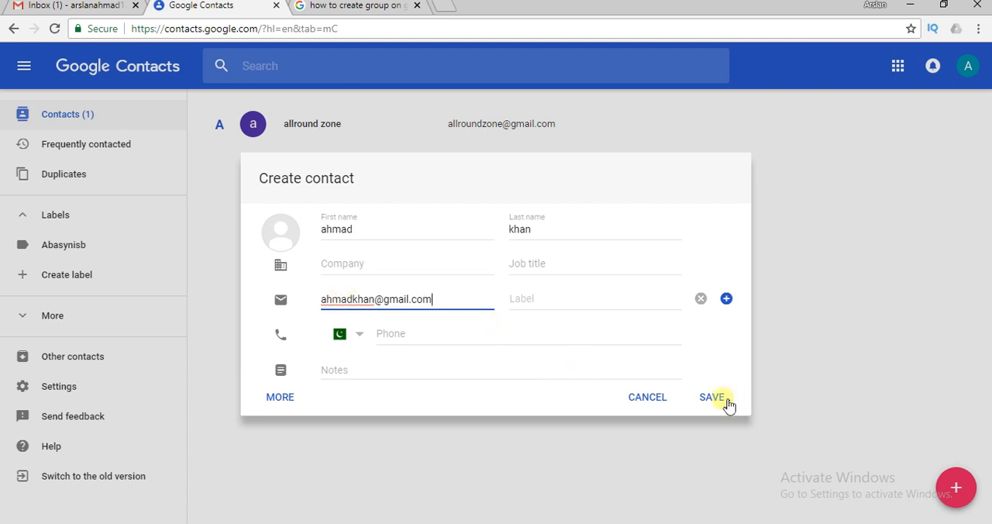
left_click(716, 397)
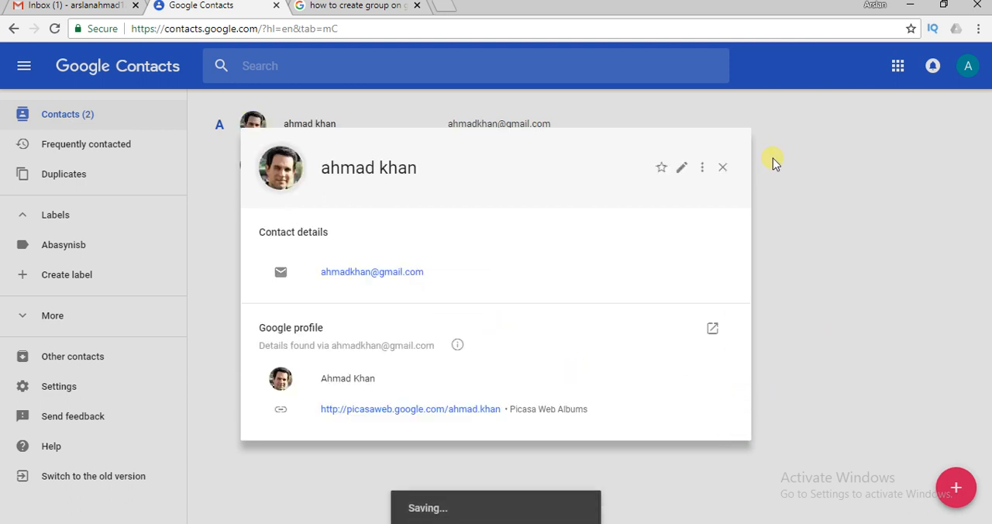
left_click(723, 167)
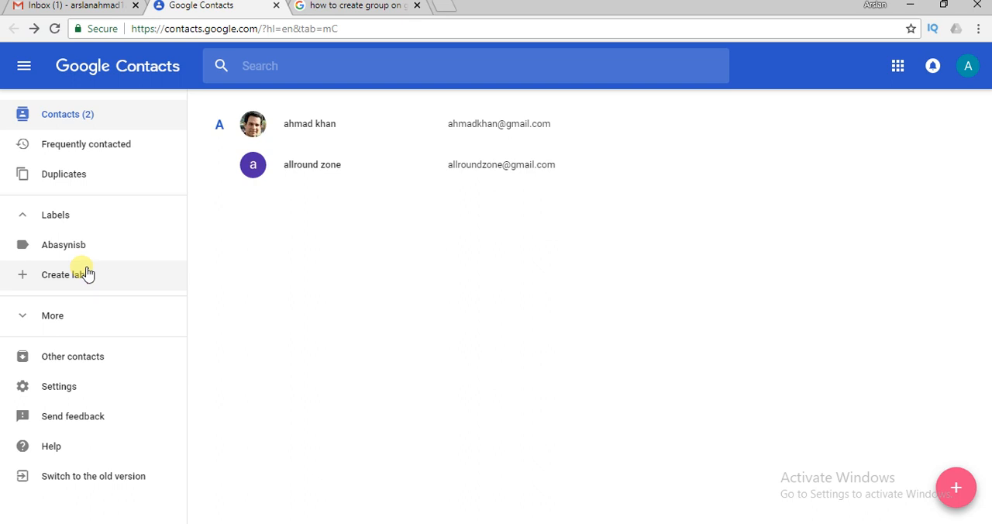
mouse_move(124, 282)
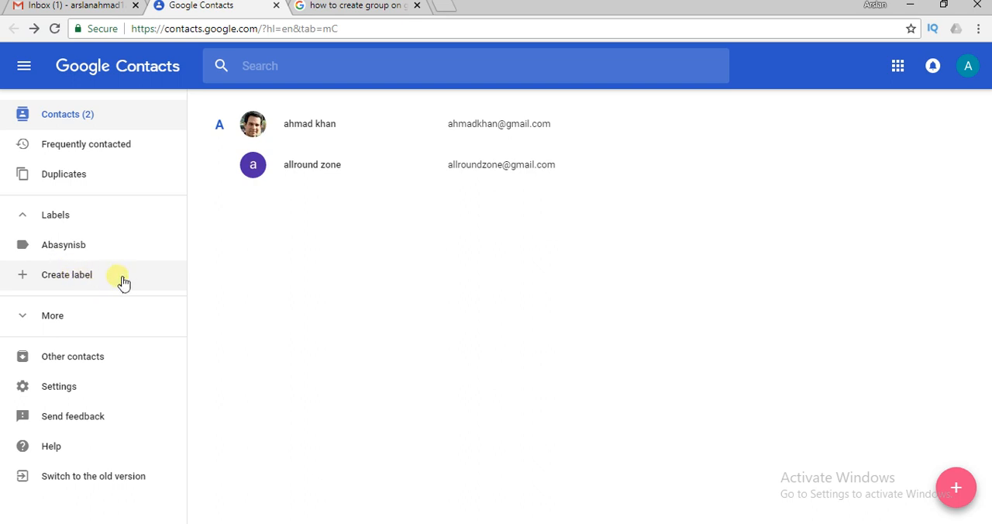
mouse_move(71, 277)
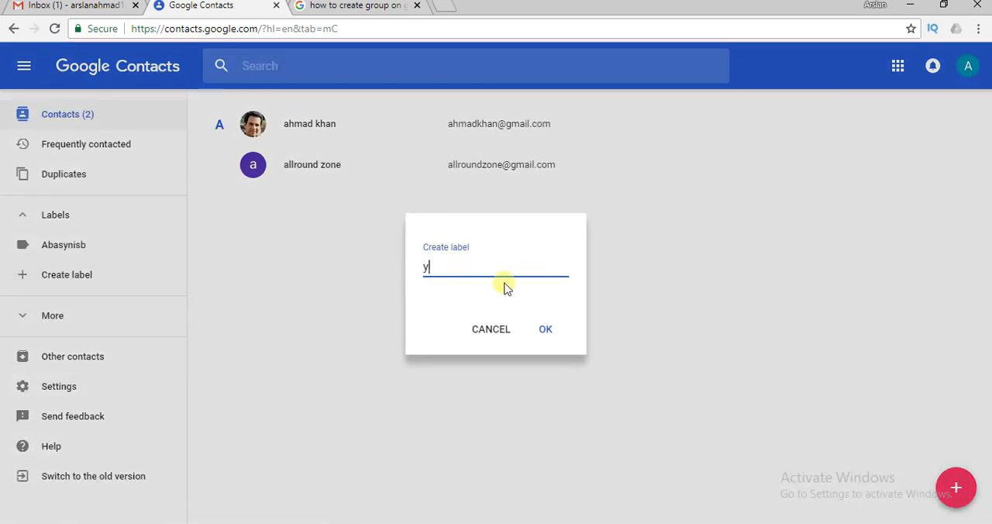
Name the new label 'youtube demo' and confirm its creation
type("outub")
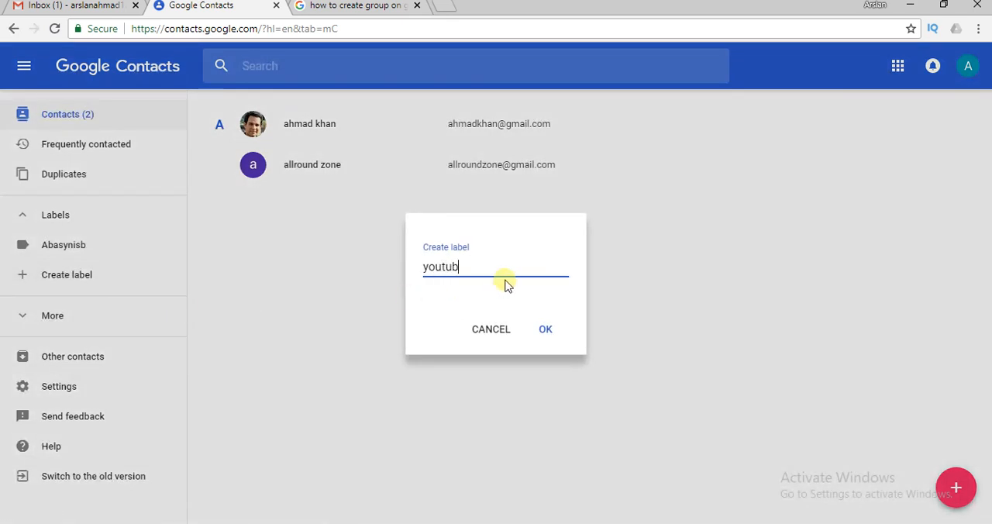
type("e demo")
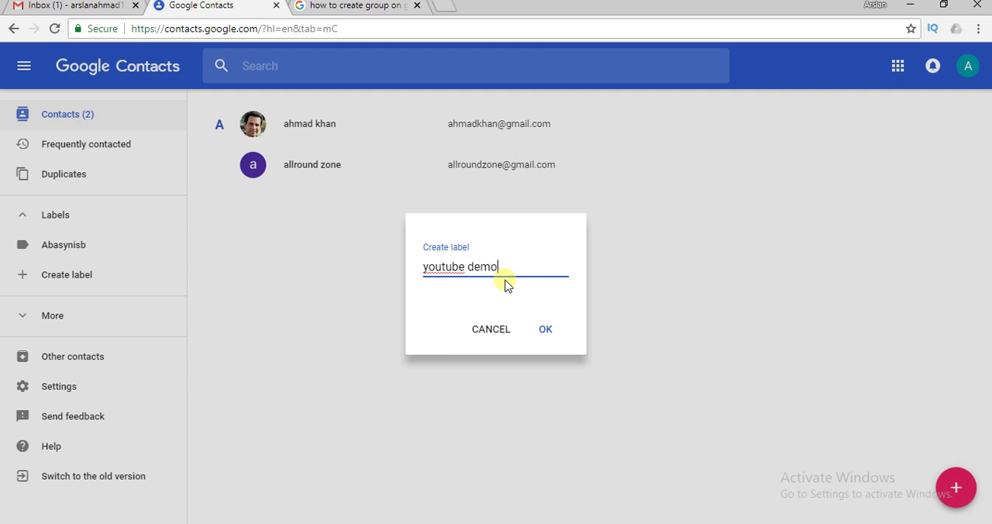
left_click(546, 329)
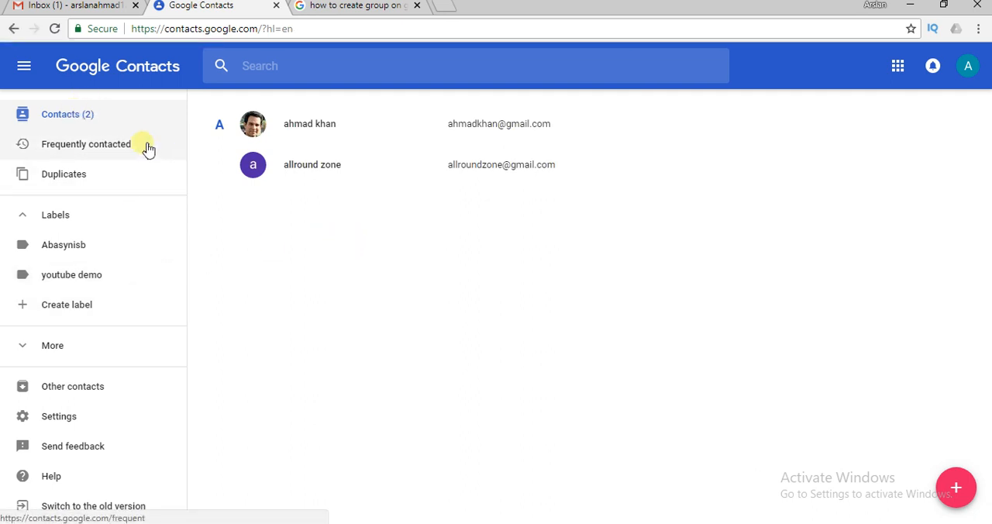
mouse_move(71, 287)
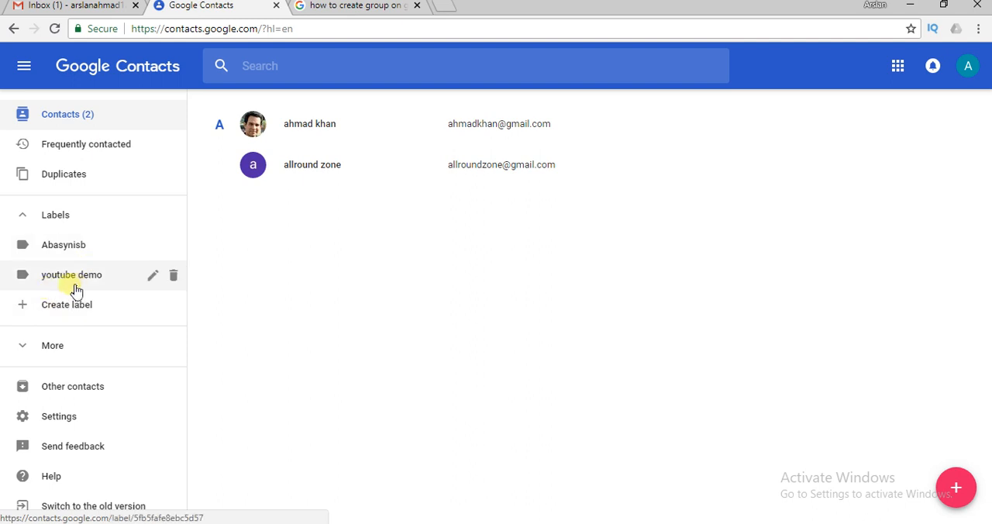
View the youtube demo label's contacts from the sidebar
left_click(71, 274)
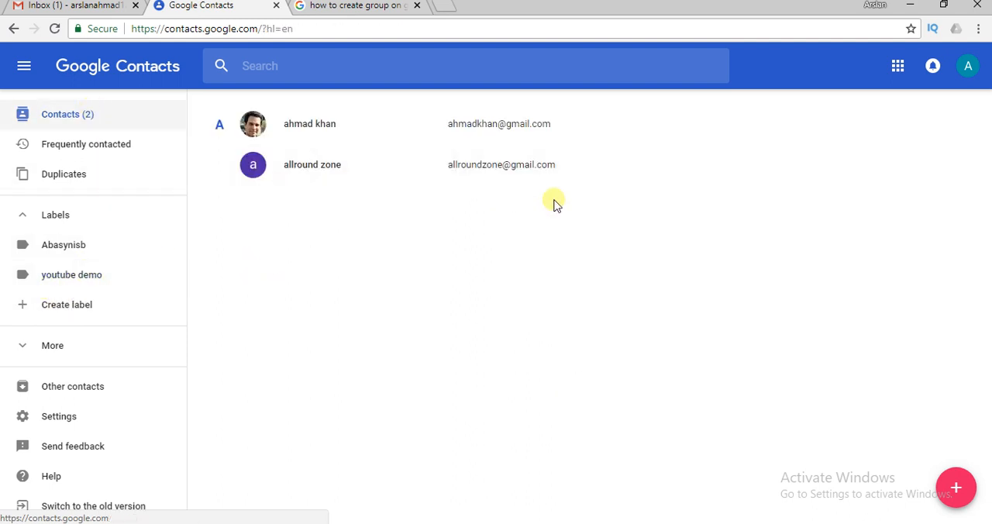
left_click(933, 124)
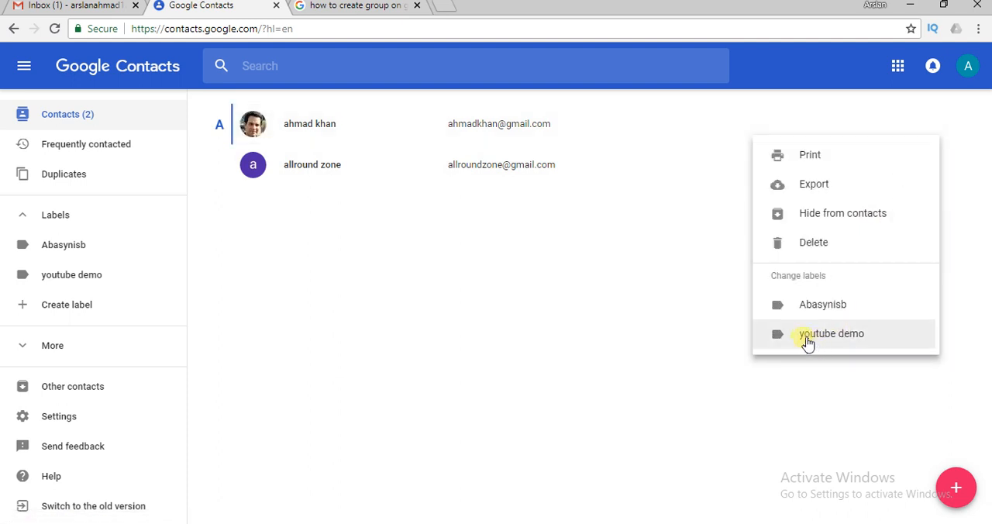
left_click(830, 335)
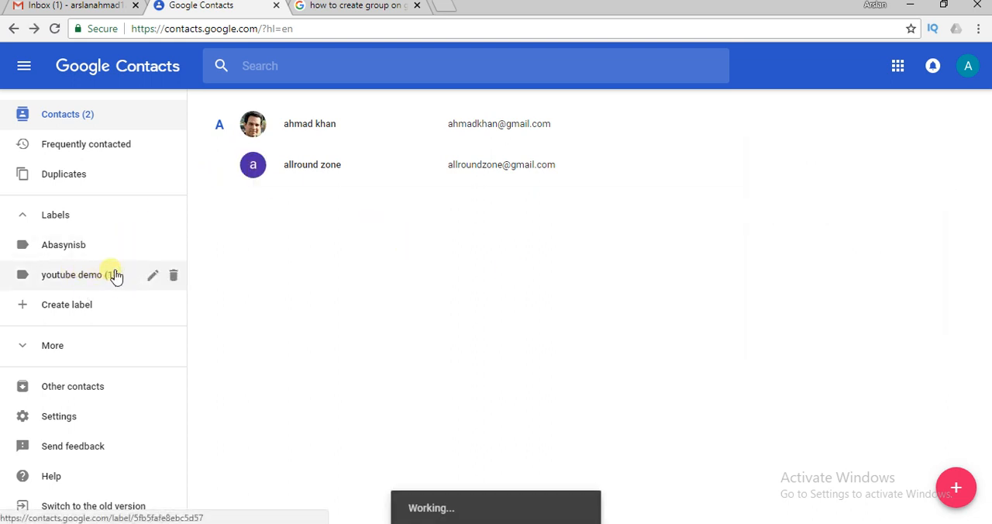
left_click(71, 275)
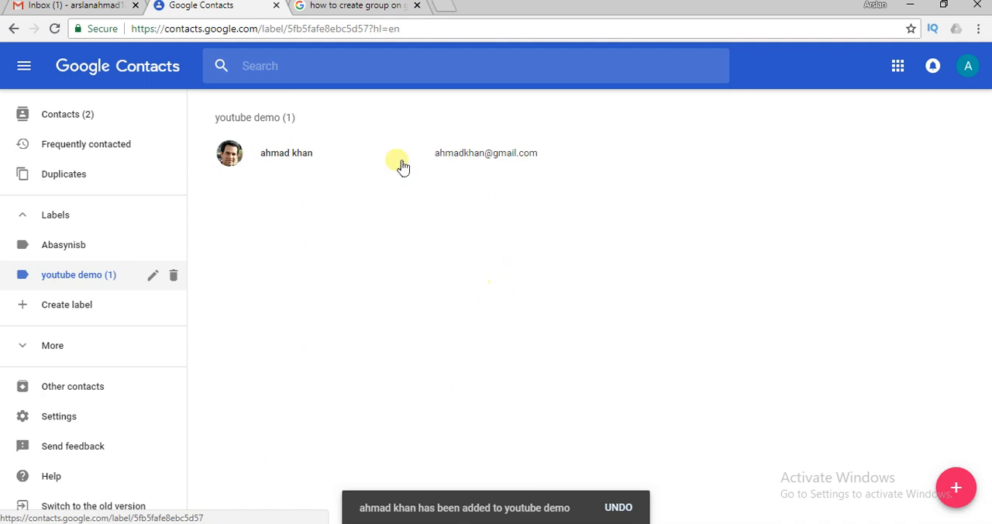
mouse_move(420, 186)
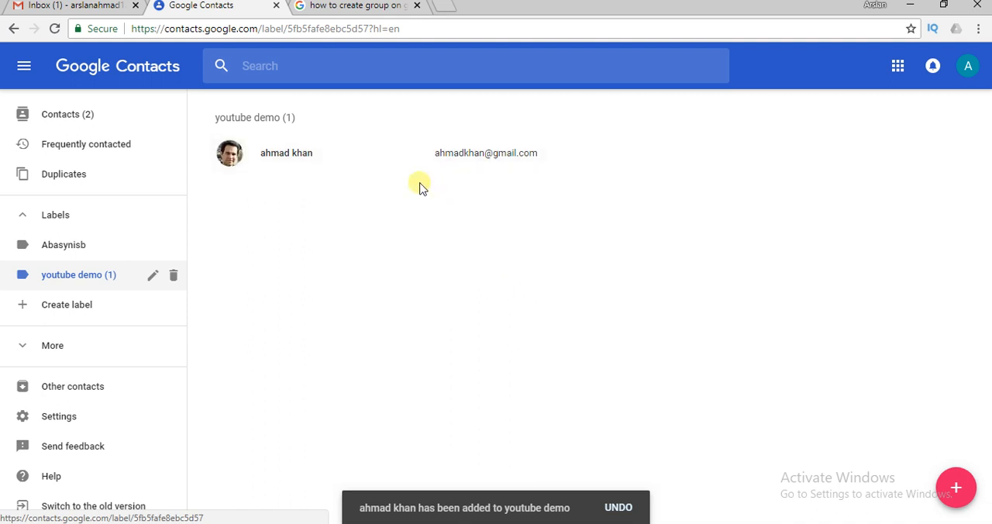
mouse_move(96, 144)
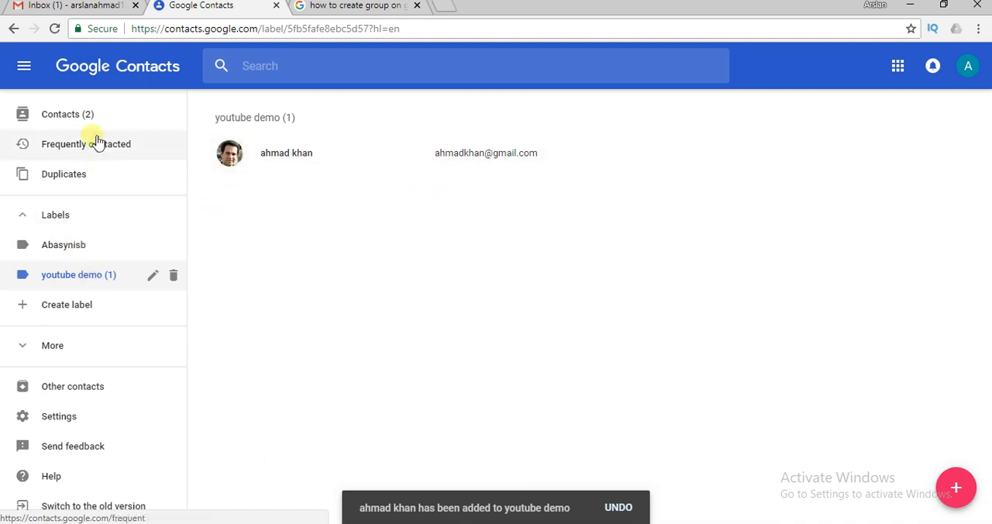
Add allround zone to youtube demo and check the label's members
left_click(67, 115)
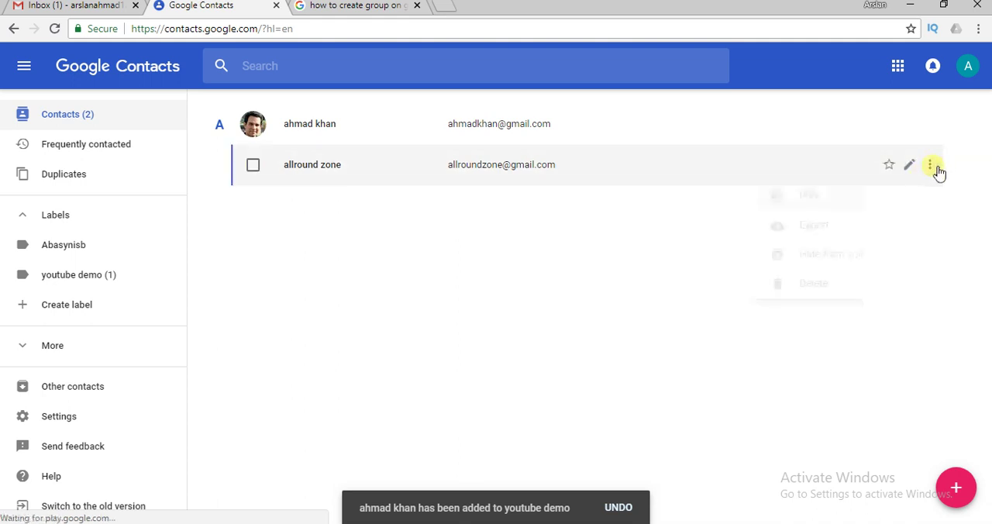
left_click(929, 165)
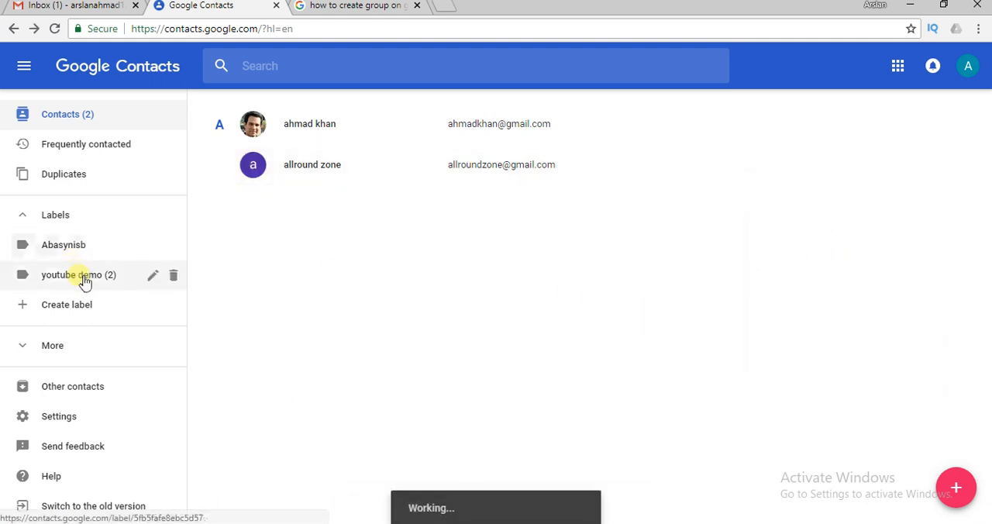
left_click(72, 274)
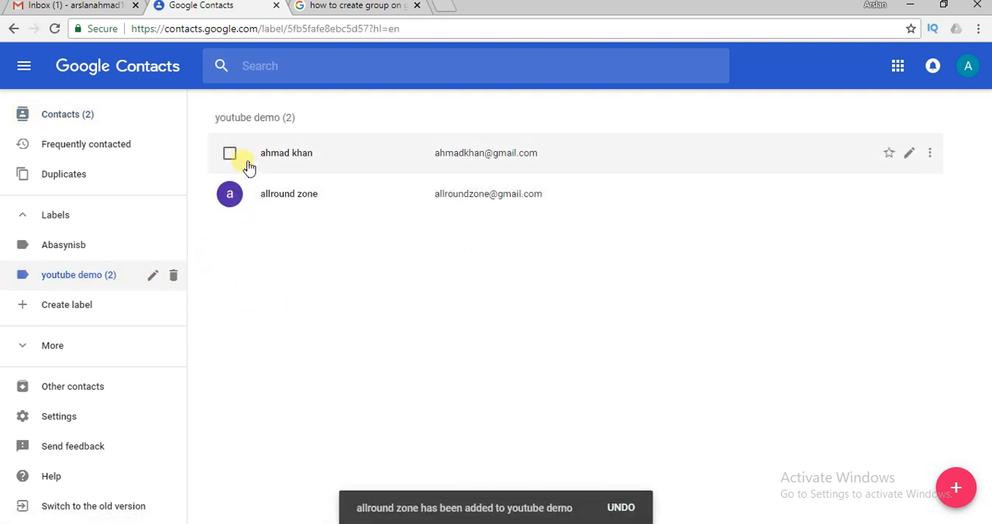
left_click(69, 115)
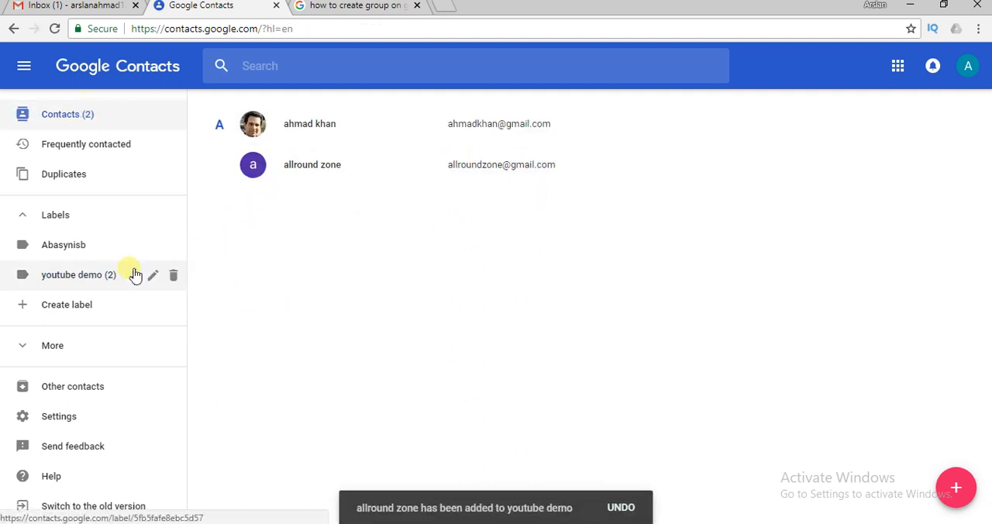
left_click(77, 274)
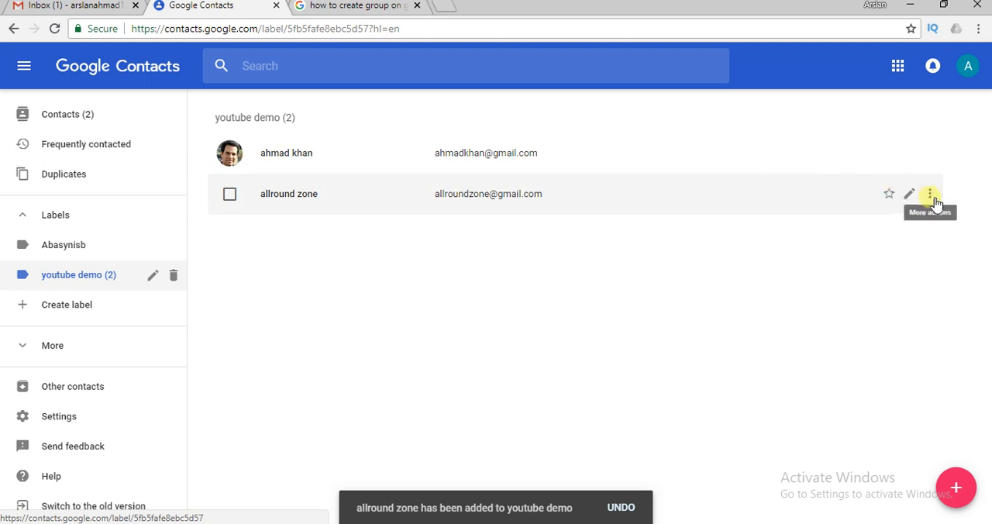
left_click(929, 192)
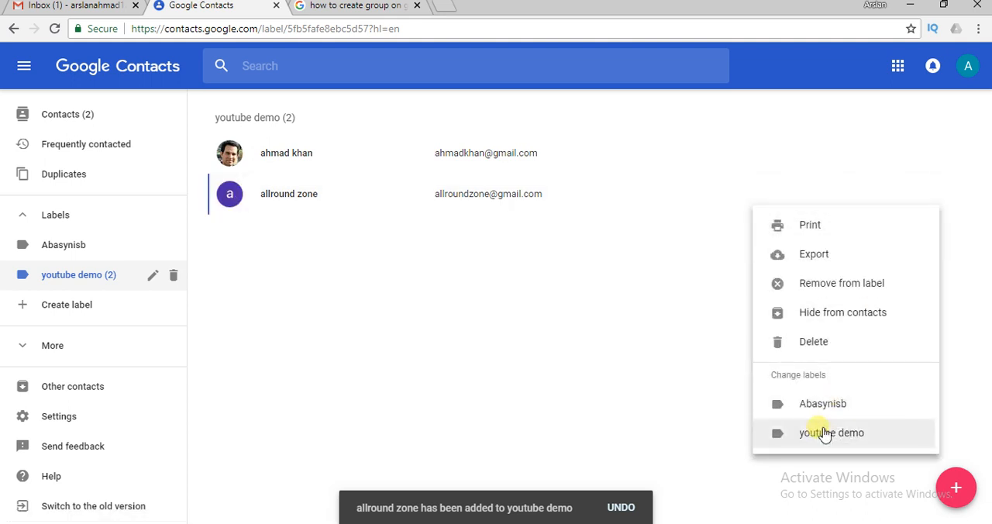
left_click(832, 432)
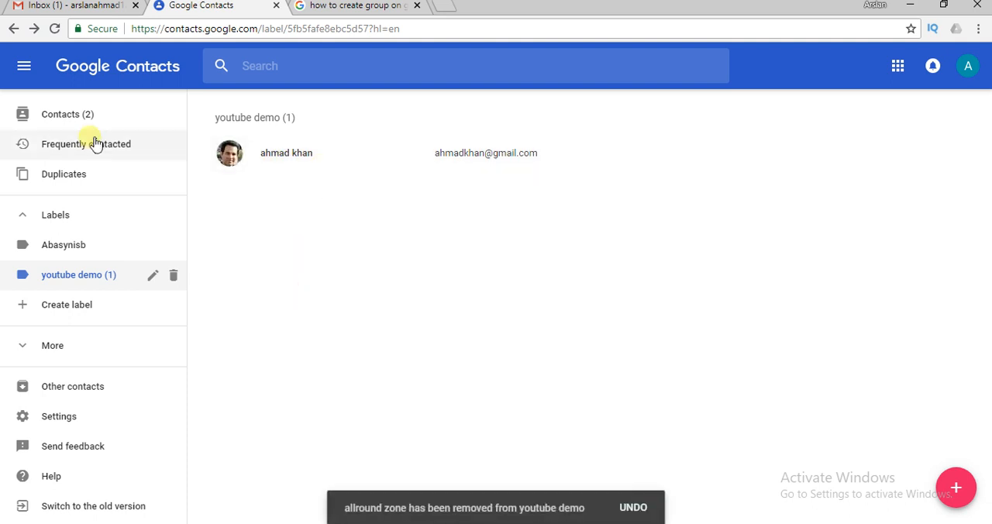
left_click(68, 115)
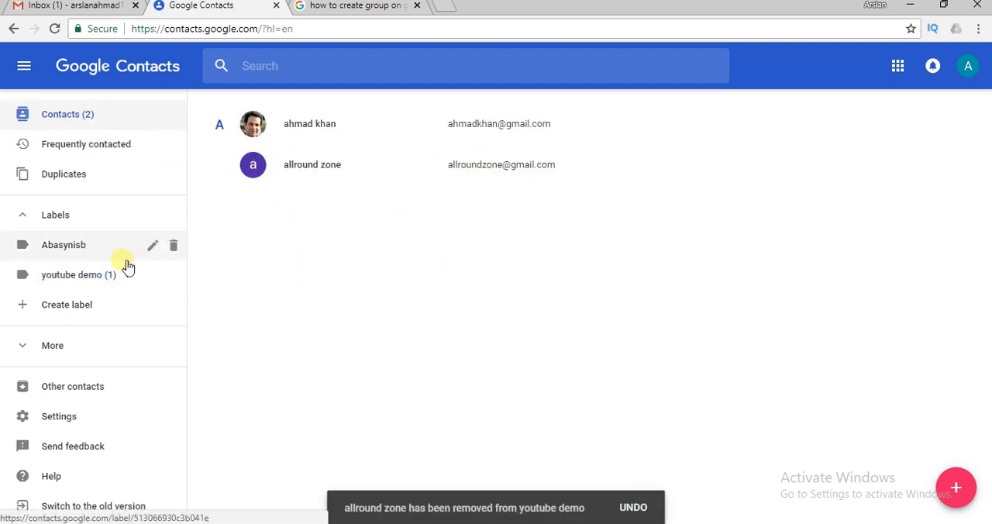
mouse_move(198, 318)
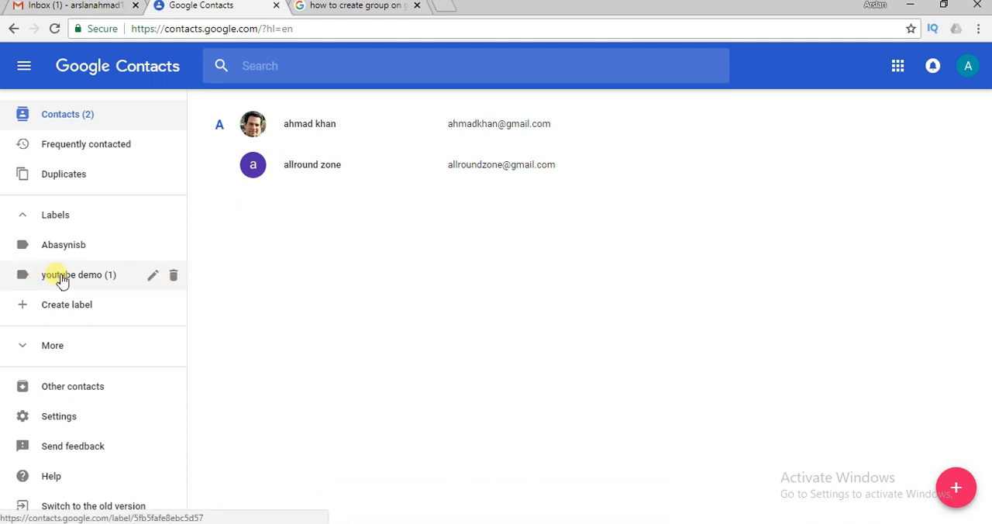
Compose a Gmail message addressed to the youtube demo group, then return to Contacts
left_click(74, 12)
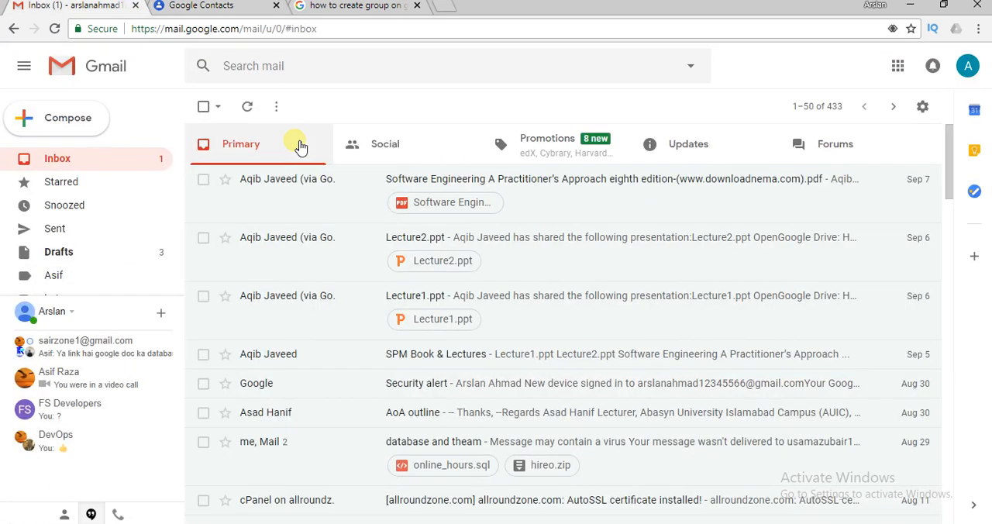
left_click(56, 118)
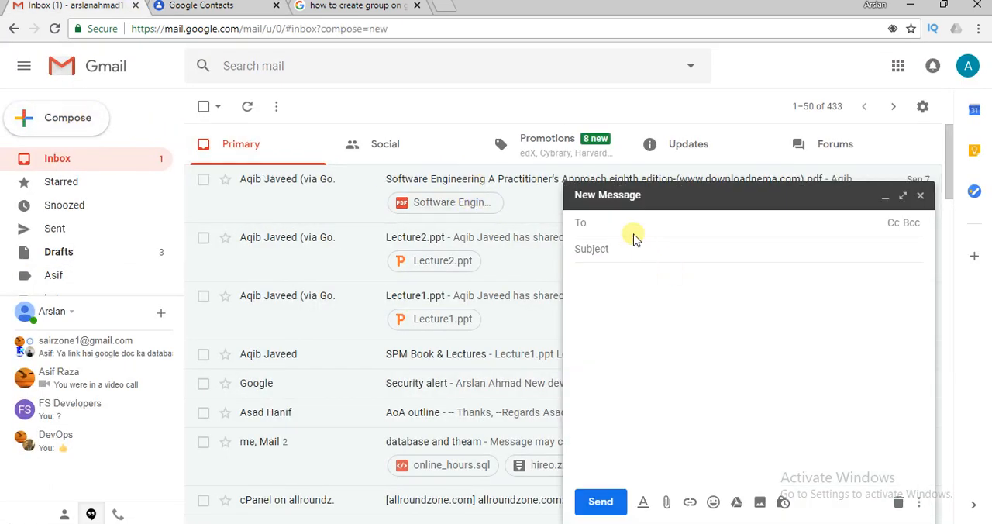
type("y")
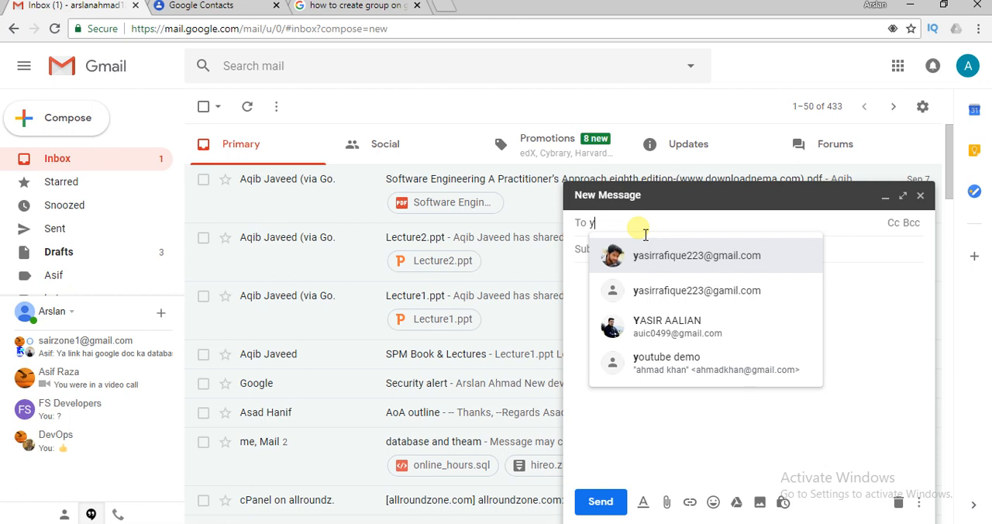
left_click(666, 363)
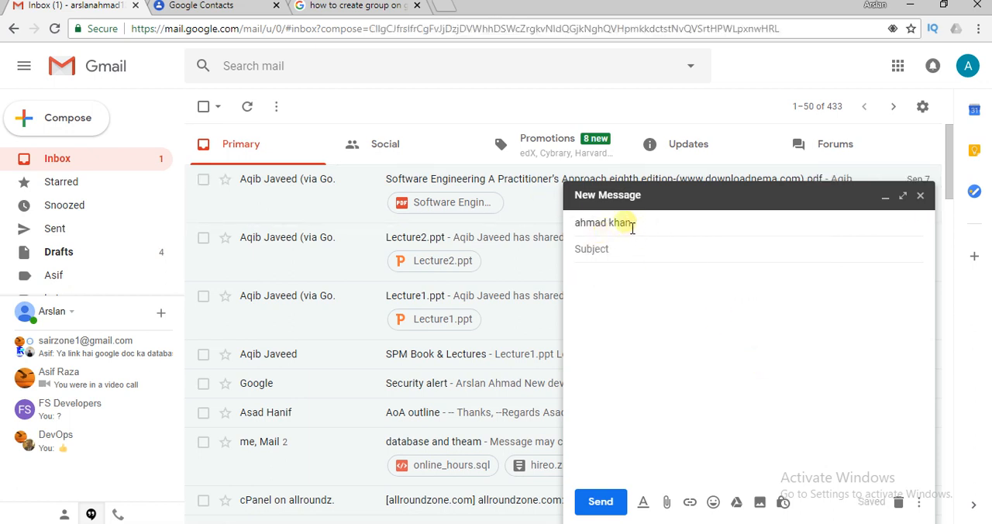
left_click(202, 6)
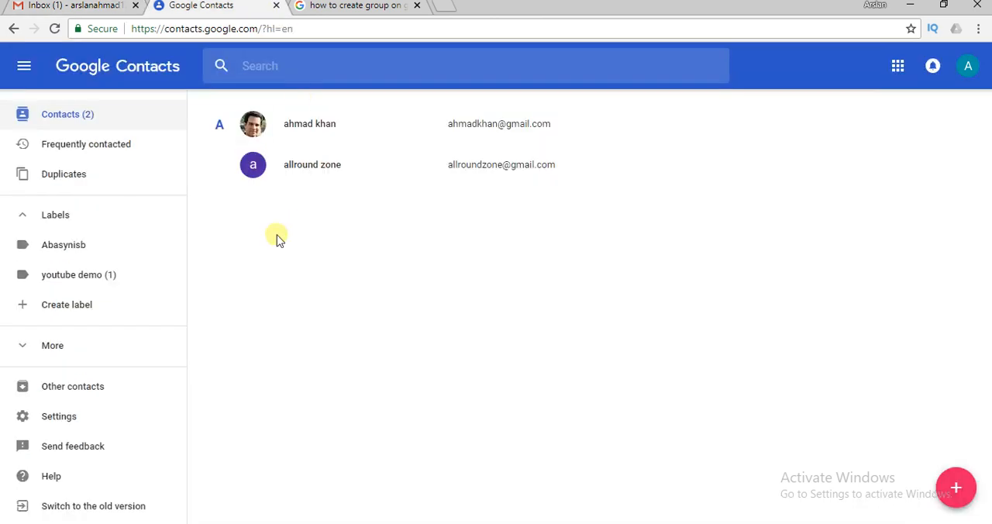
left_click(78, 274)
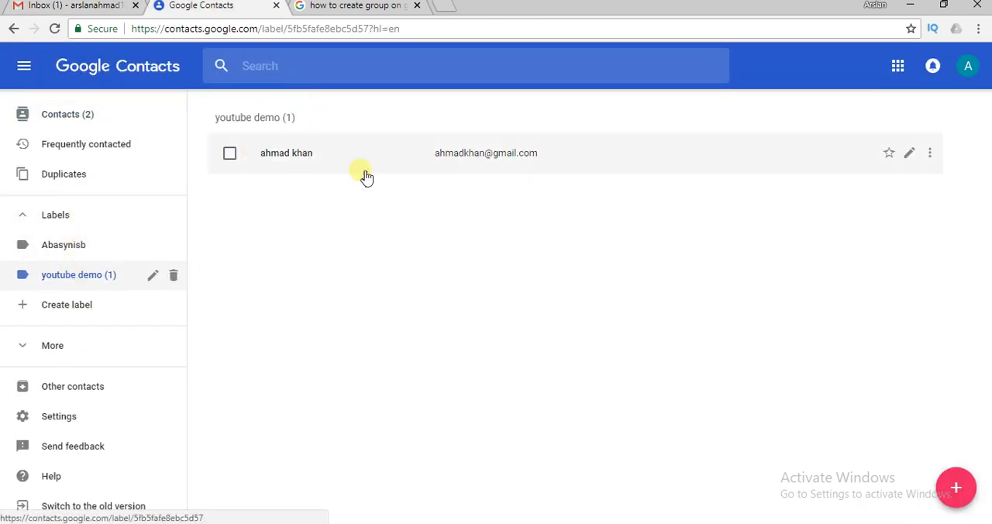
mouse_move(411, 167)
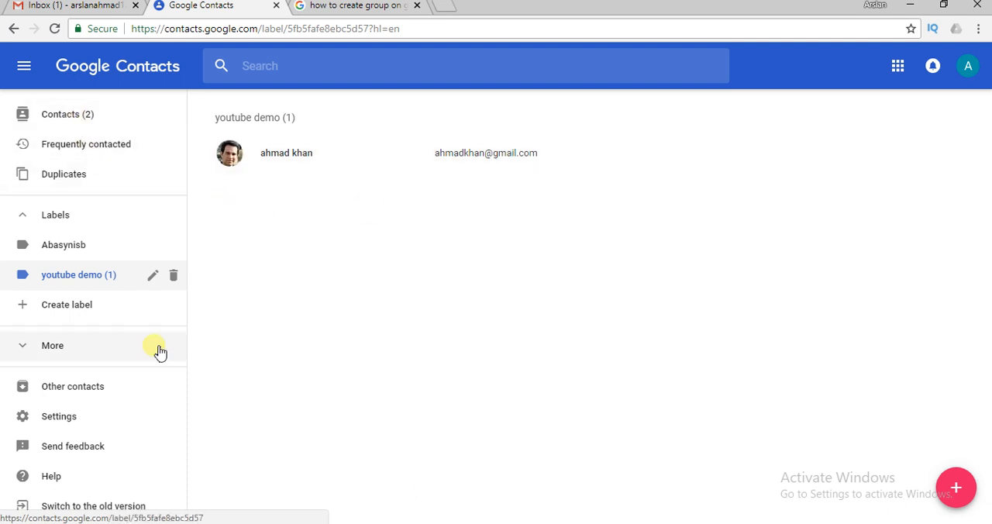
left_click(65, 115)
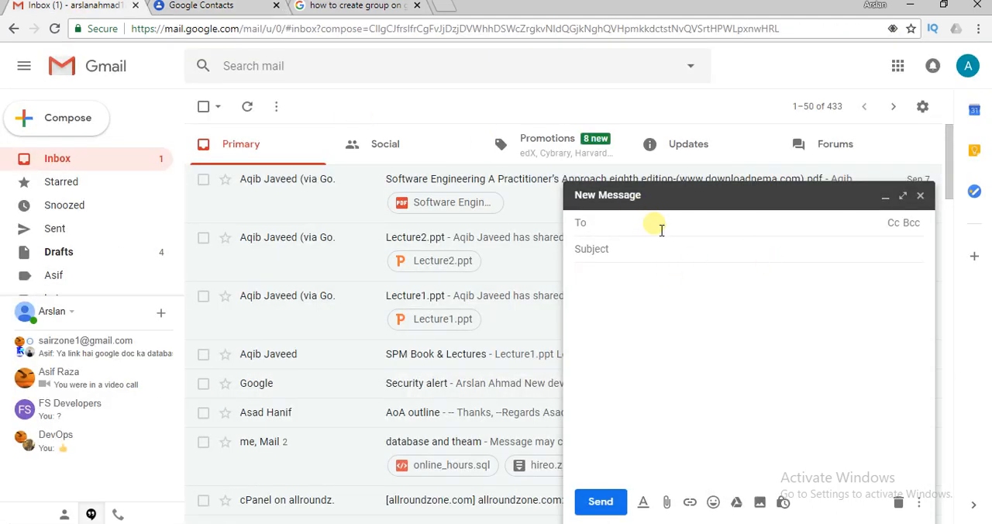
type("you")
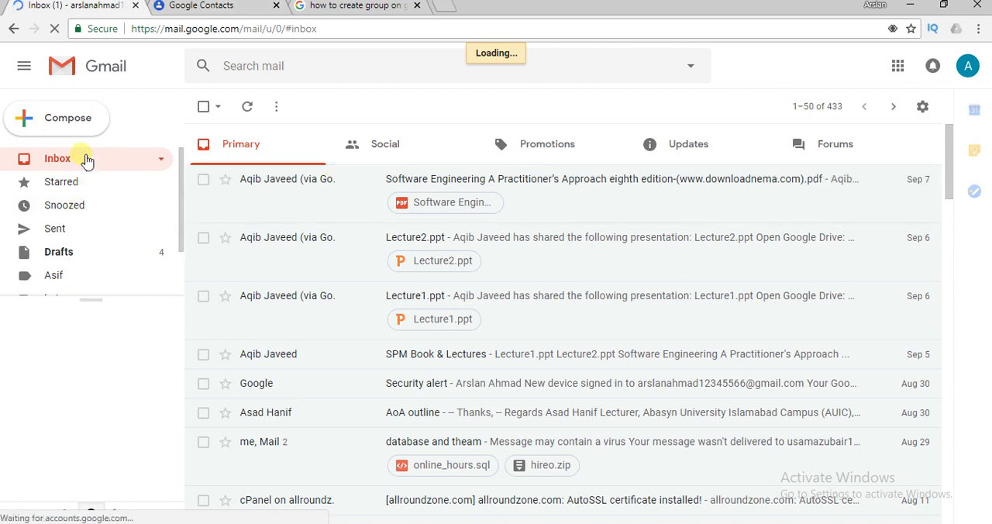
mouse_move(577, 200)
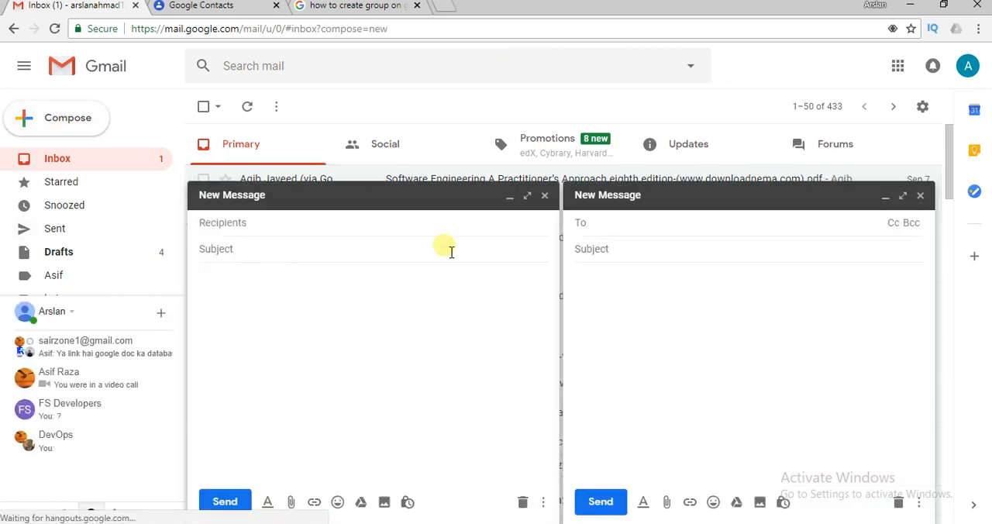
type("y")
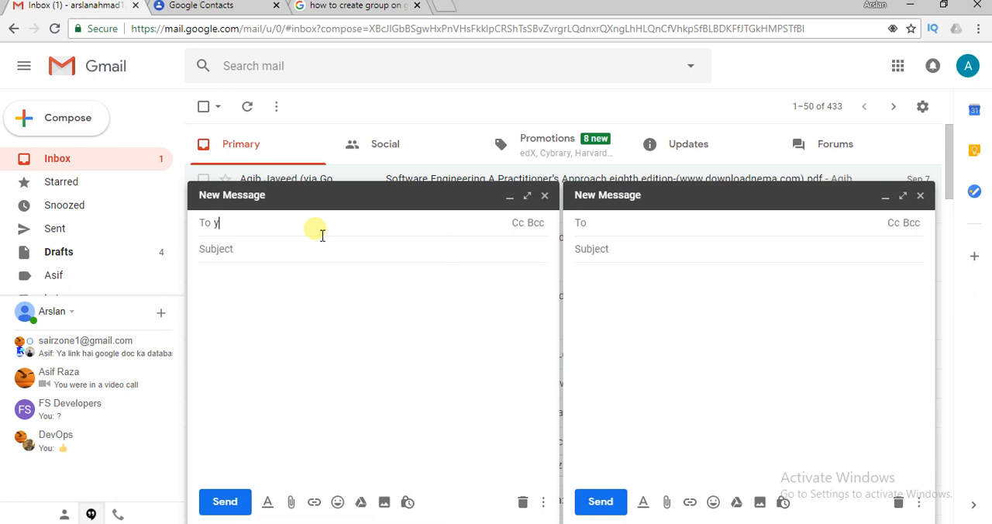
type("o")
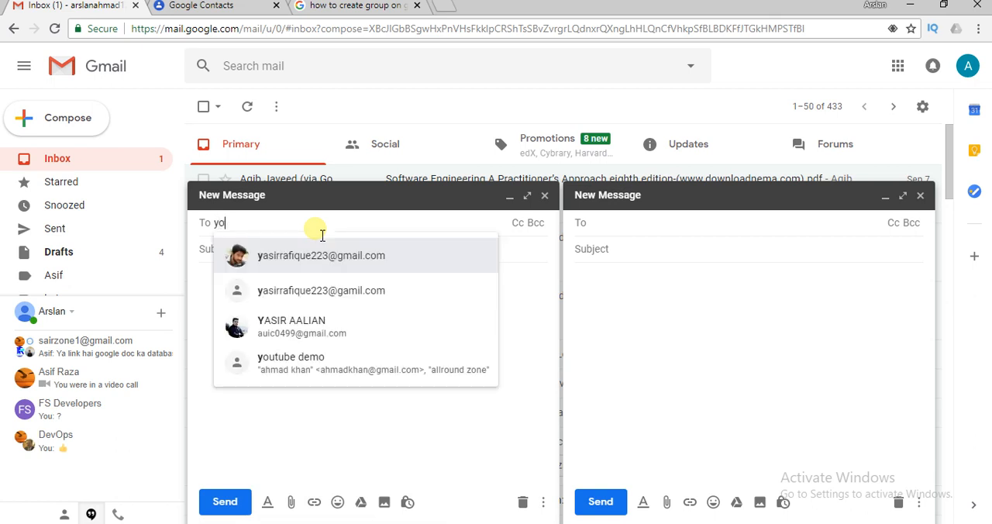
left_click(292, 362)
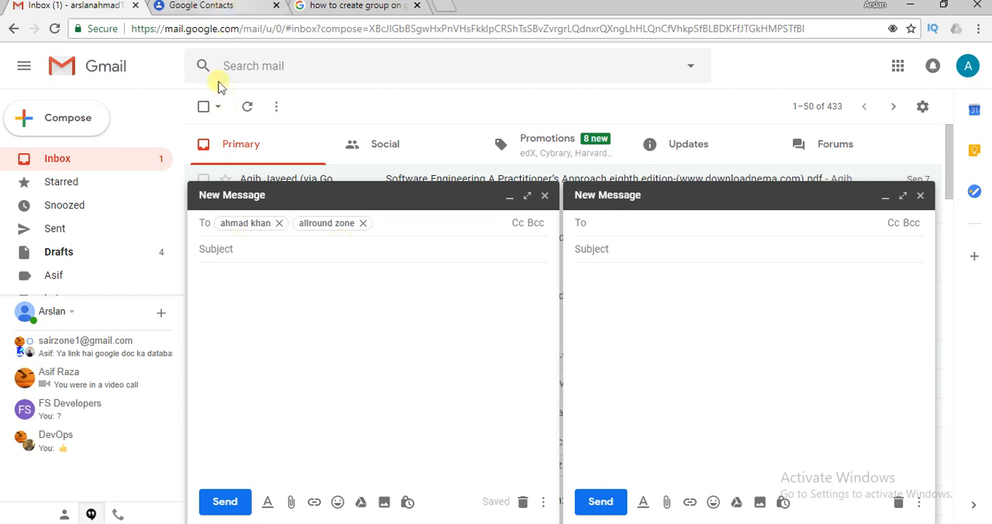
left_click(205, 6)
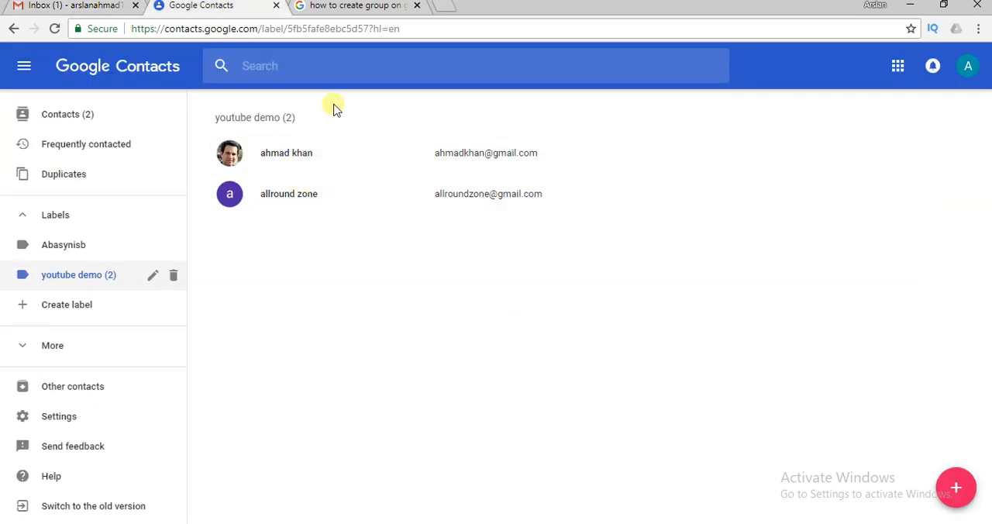